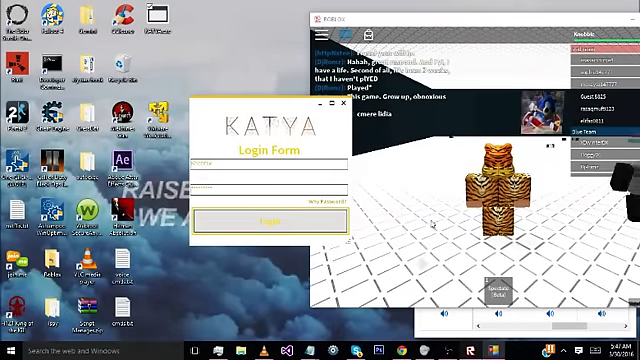
Log in, dismiss the welcome message, and inject the exploit into the running Roblox game.
click(260, 219)
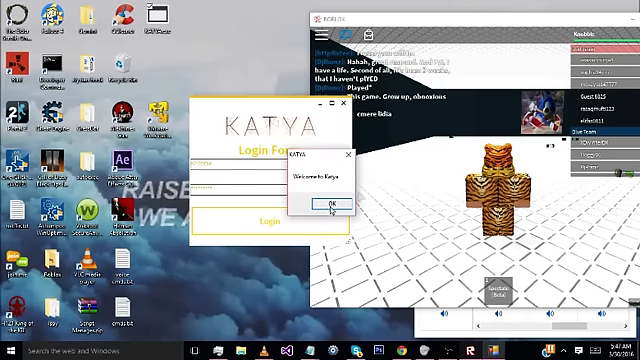
click(332, 204)
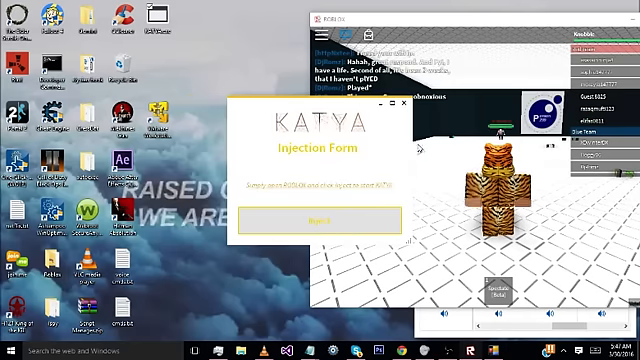
click(306, 216)
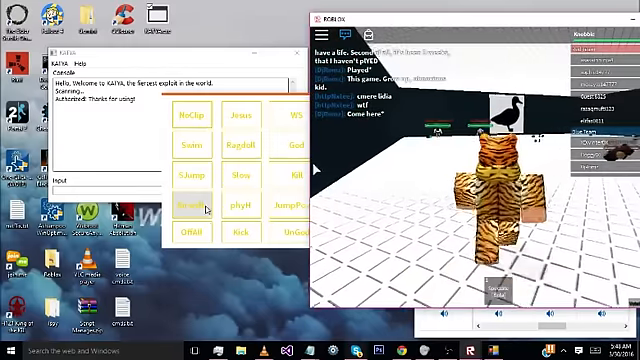
Enable Airwalk so the character can walk in the air.
click(192, 196)
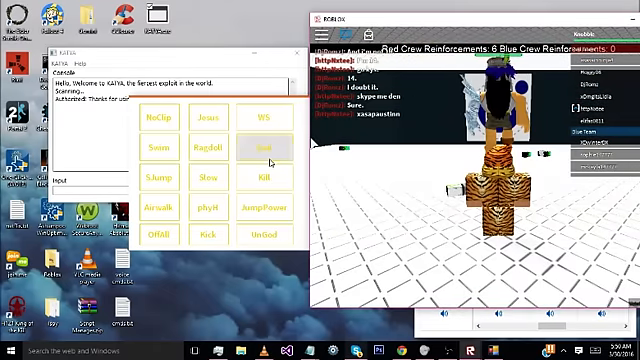
Enable God mode so the character becomes invulnerable.
click(259, 148)
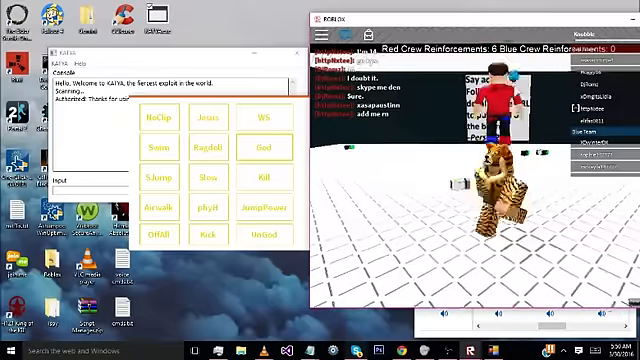